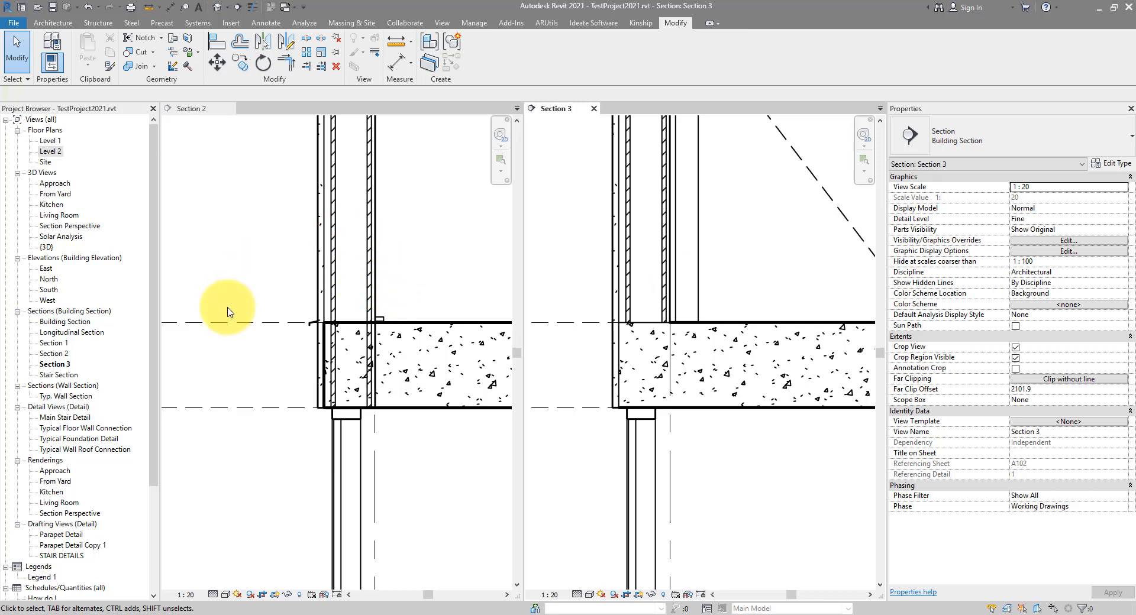
mouse_move(377, 300)
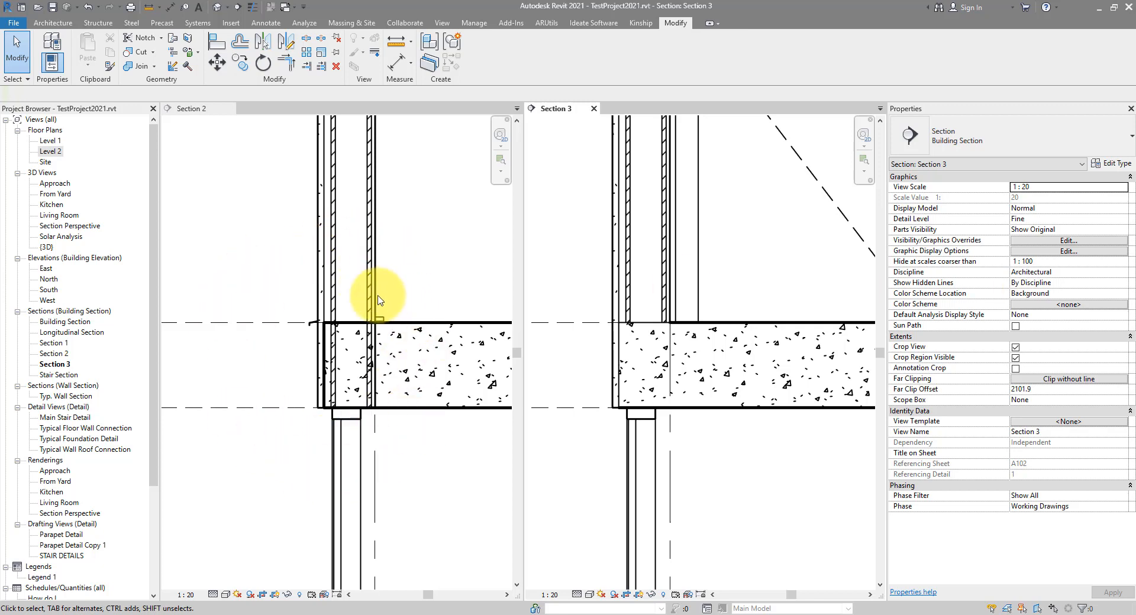
mouse_move(581, 252)
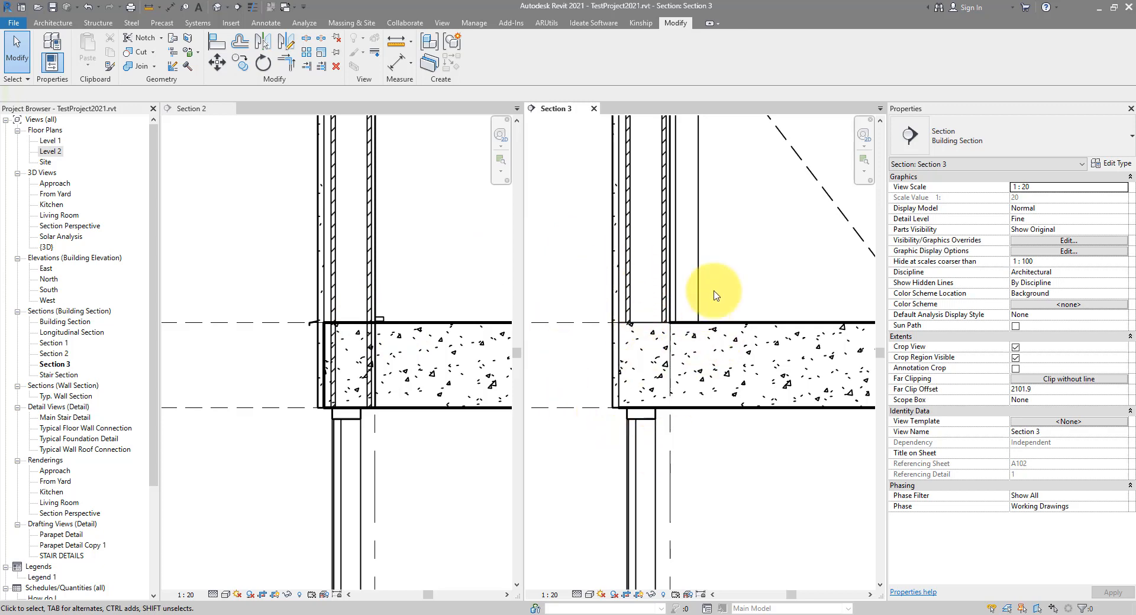
Step: Select the exterior wall, open the Level 2 plan and Section 1, and start Join Geometry
left_click(624, 281)
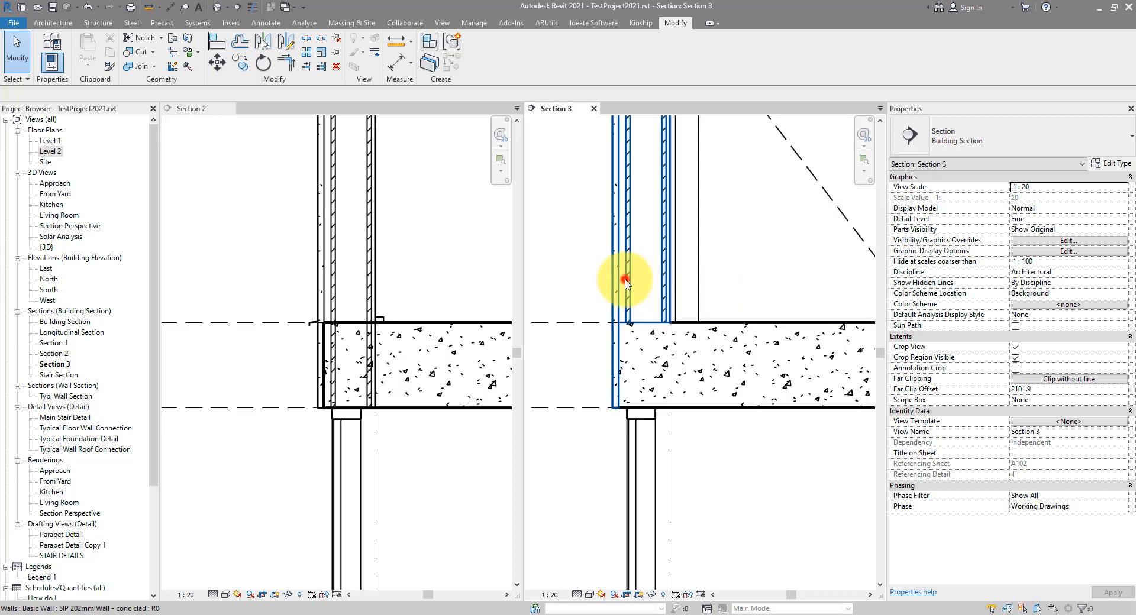
left_click(625, 283)
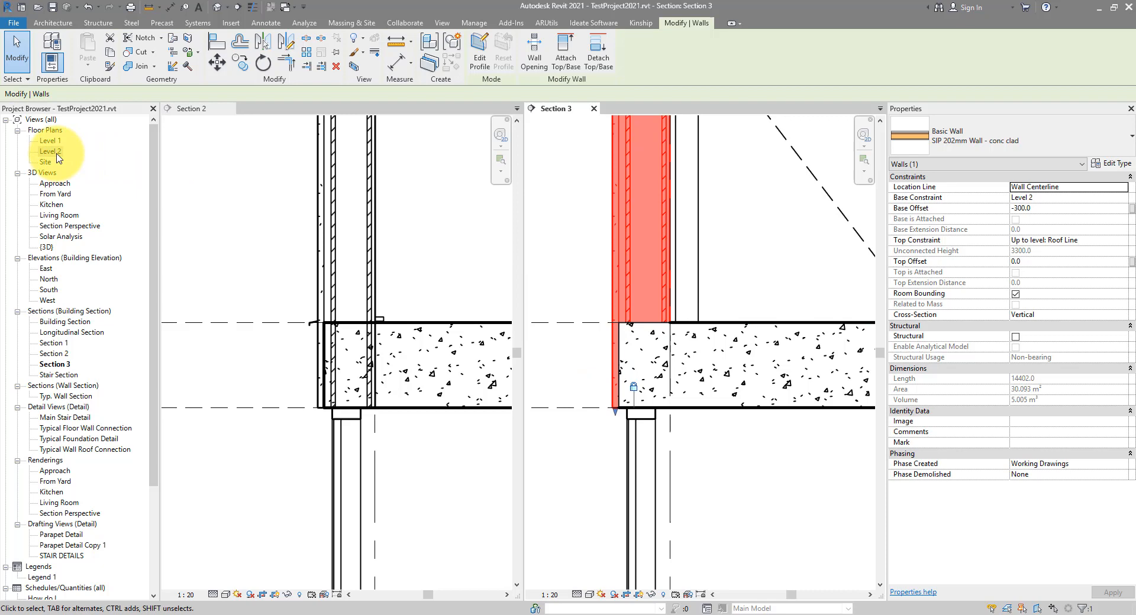
double_click(46, 152)
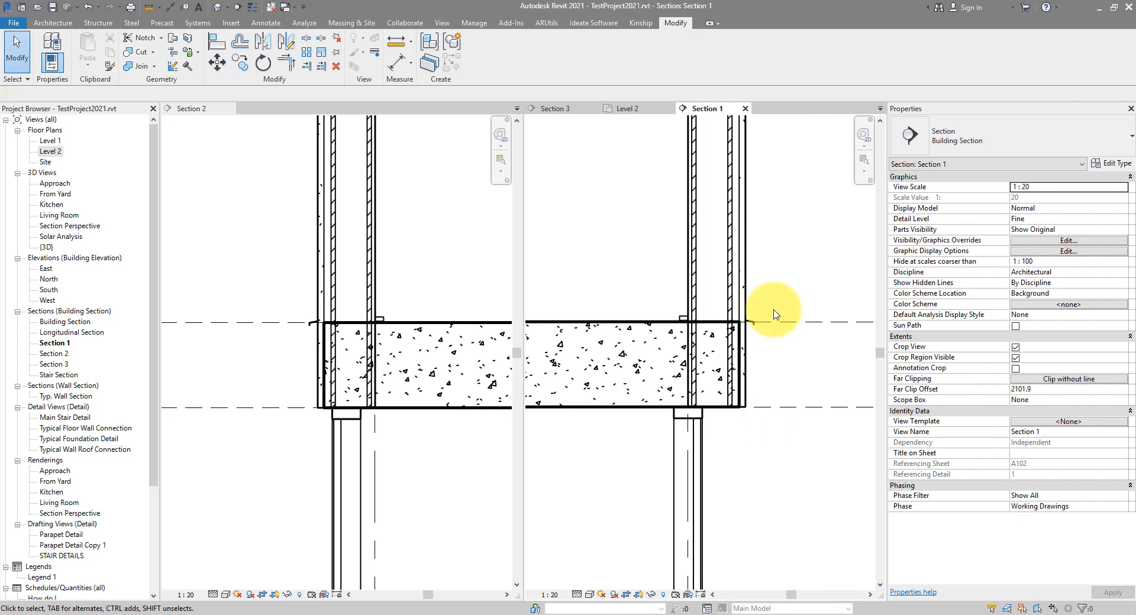
mouse_move(770, 302)
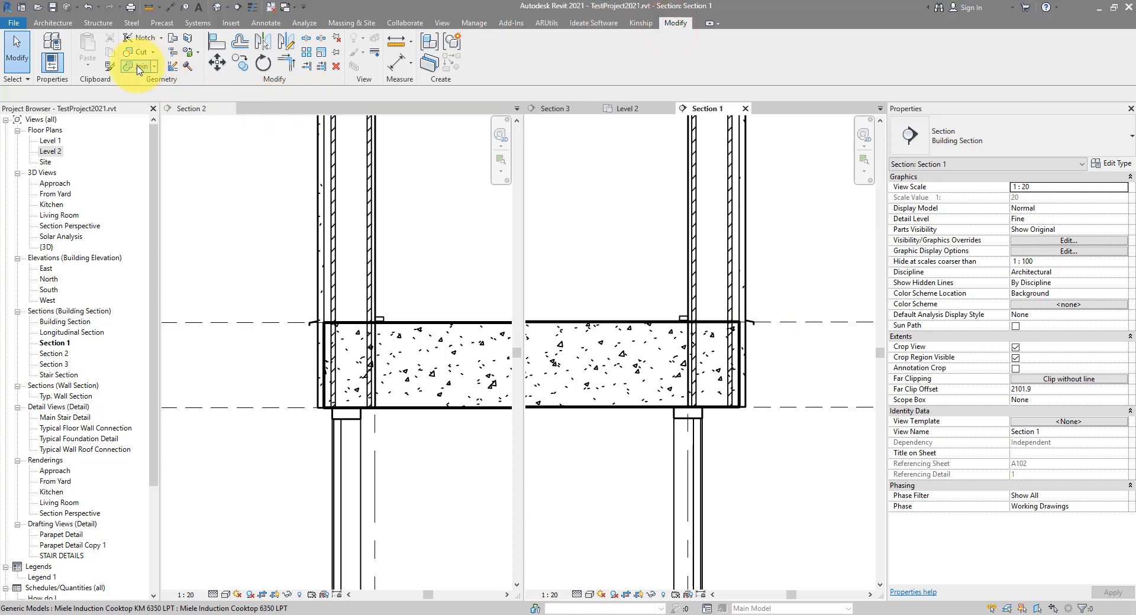
left_click(128, 66)
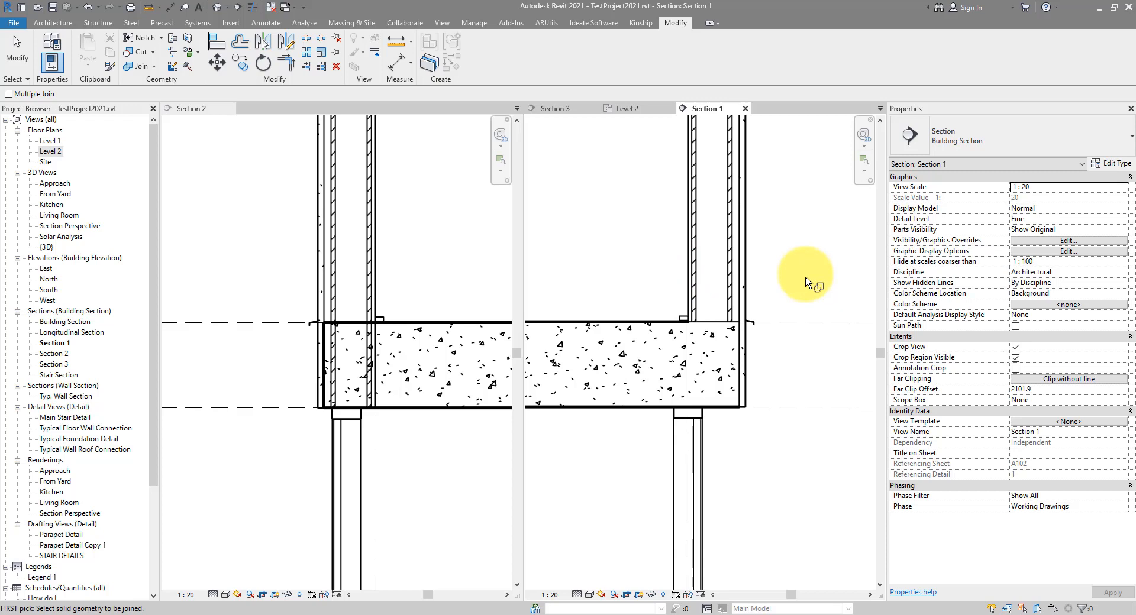
Step: Pick the wall and then the Generic 300 floor slab to join them in Section 1
left_click(719, 321)
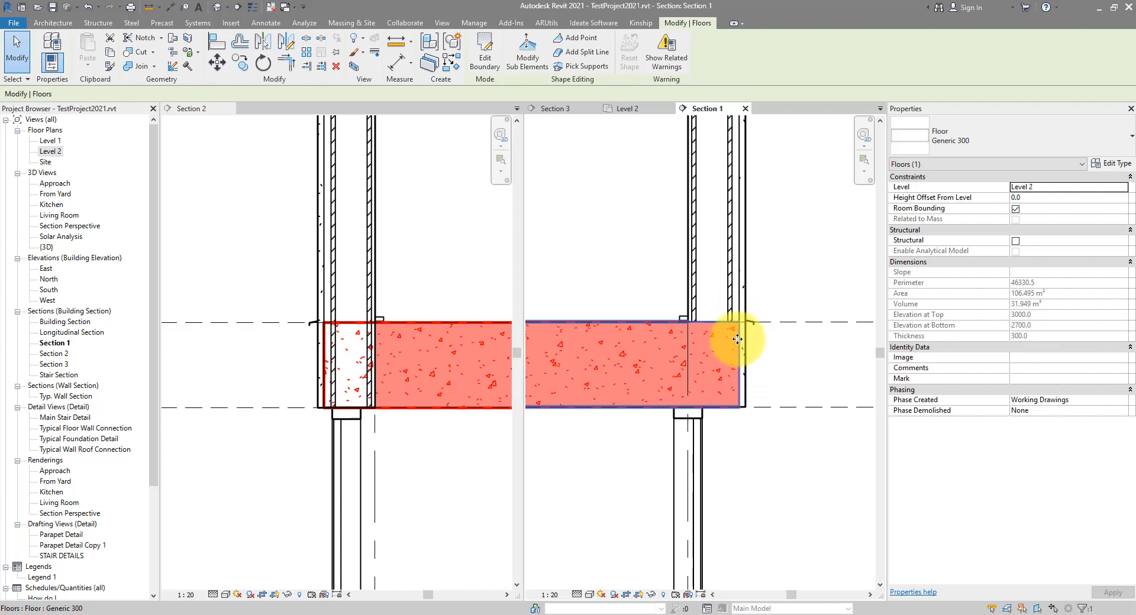
mouse_move(736, 348)
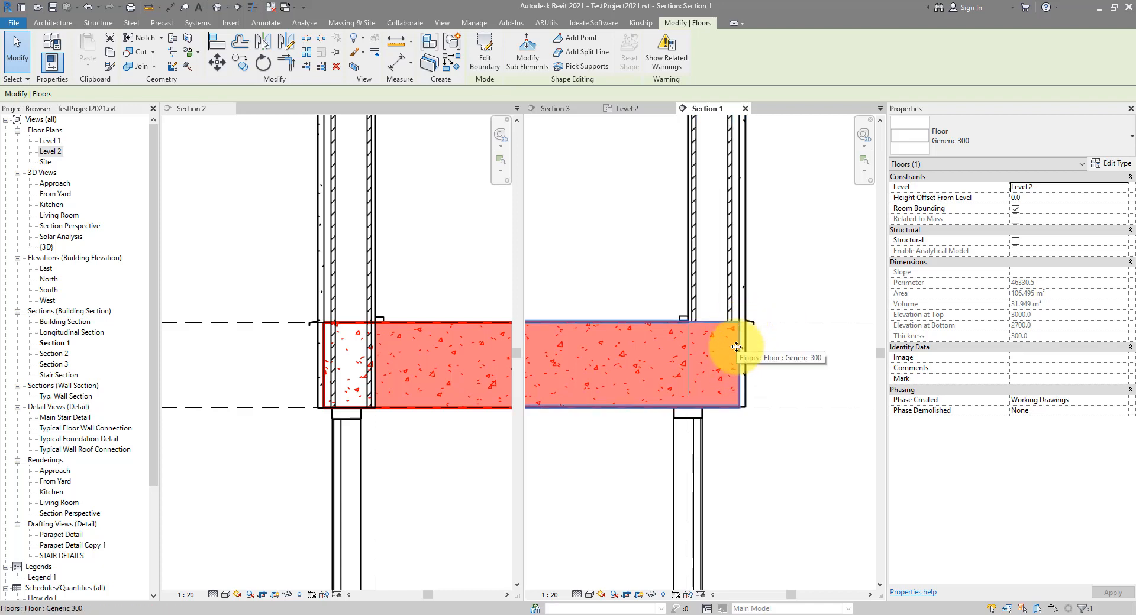
mouse_move(653, 333)
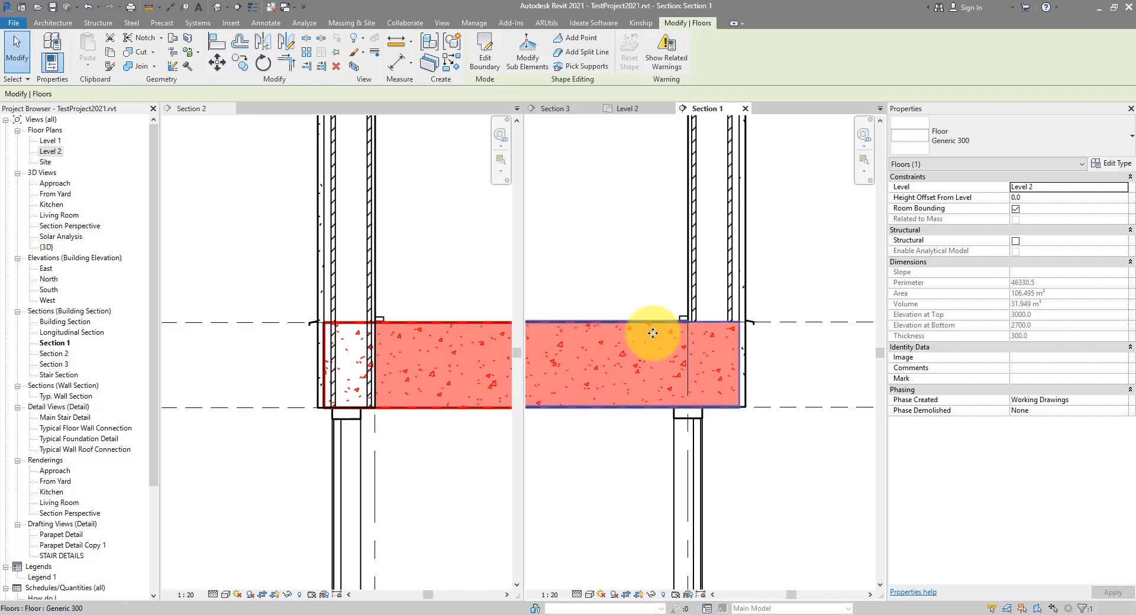
mouse_move(733, 344)
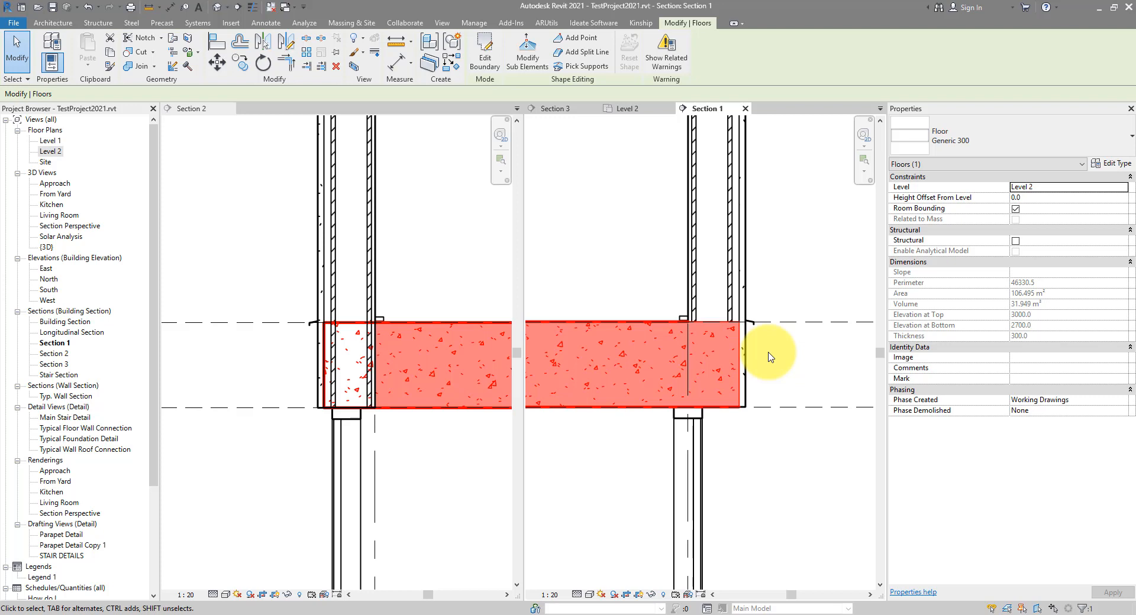
Step: Give the SIP 202mm concrete-clad wall in Section 2 a base offset of 0 instead of -300
left_click(194, 109)
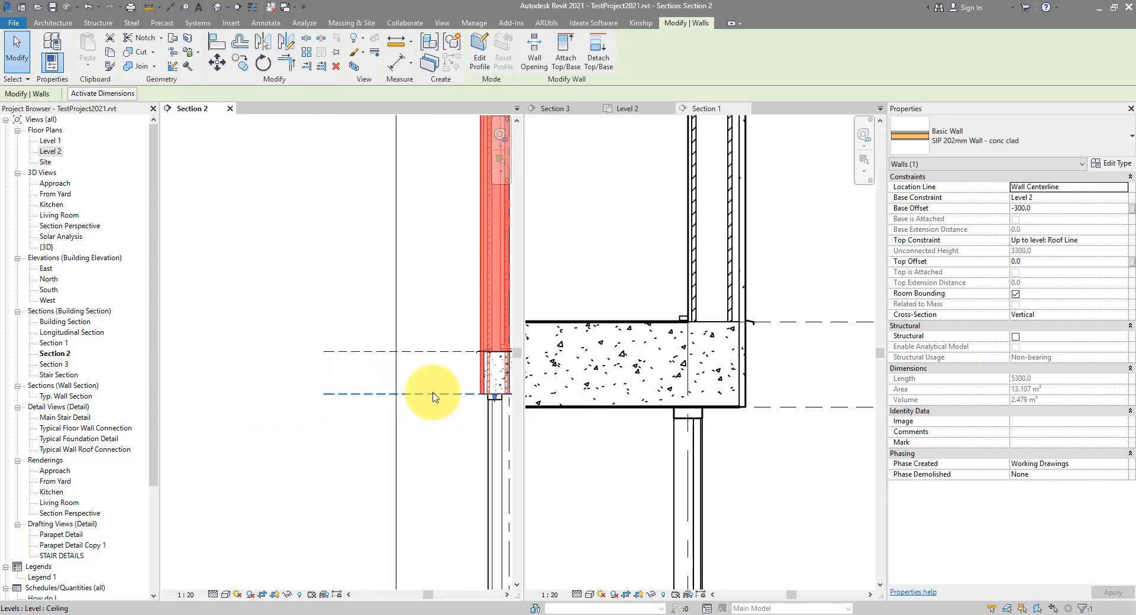
mouse_move(436, 392)
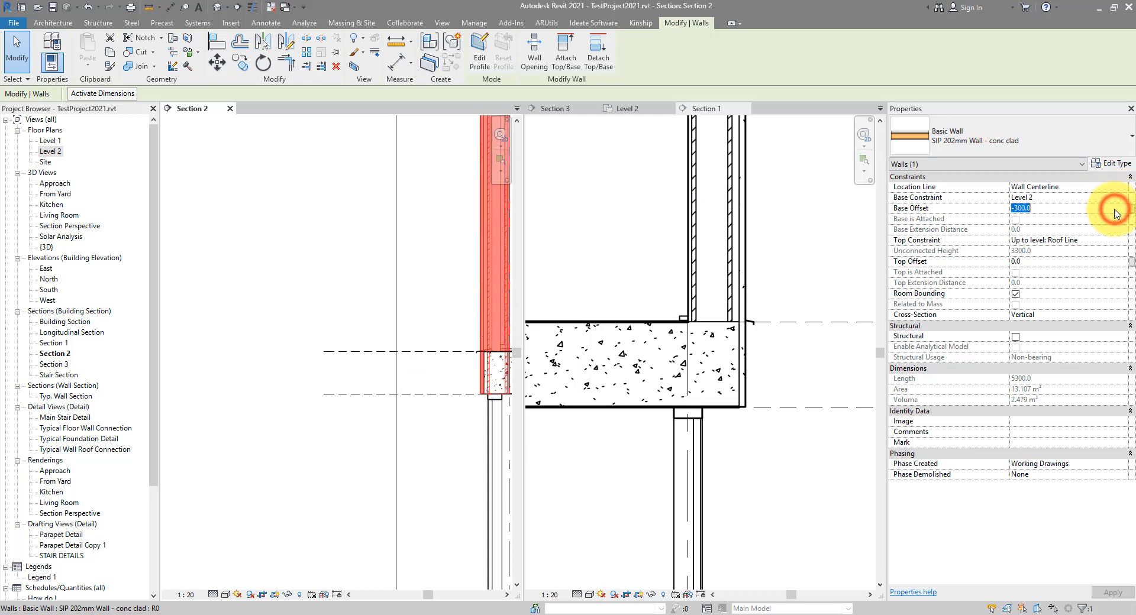
type("0")
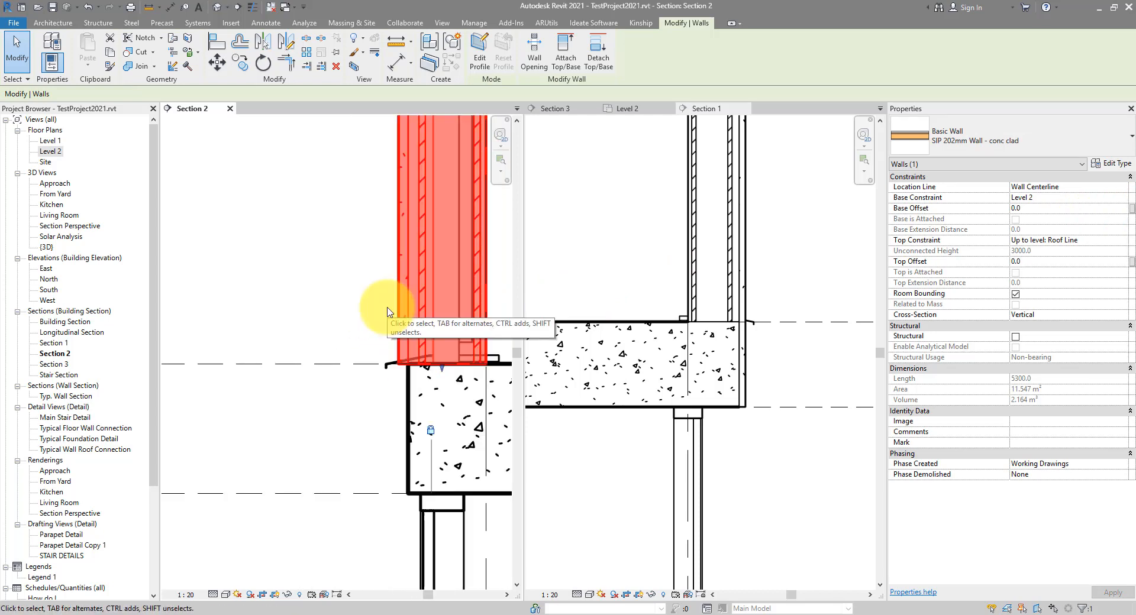
mouse_move(400, 291)
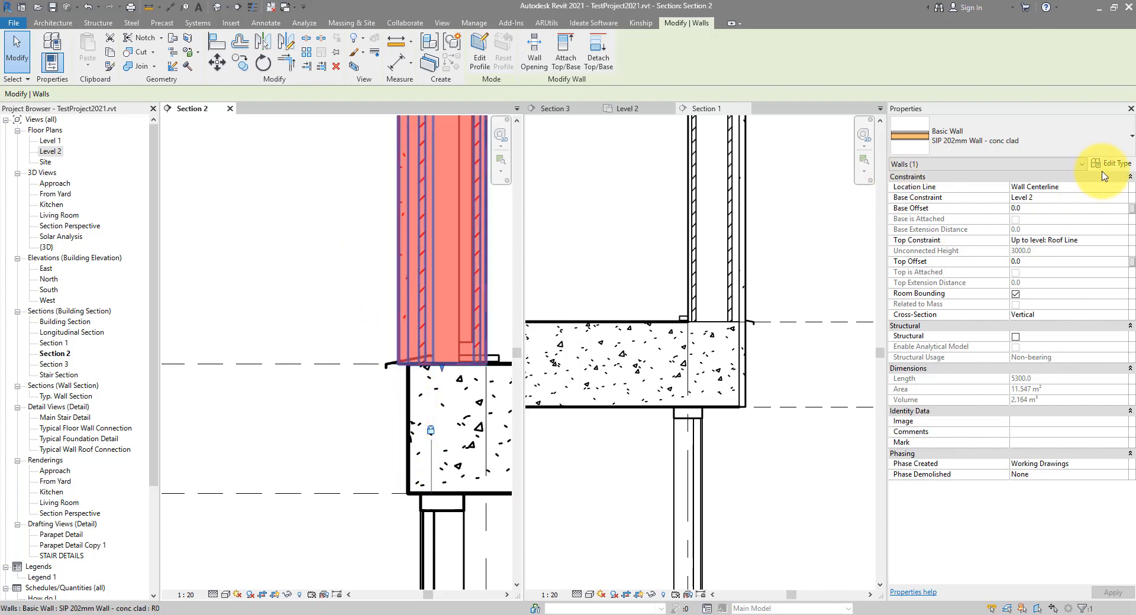
Step: Duplicate the wall type as 'SIP 202mm Wall - conc clad Custom' and open its layer structure
left_click(1114, 163)
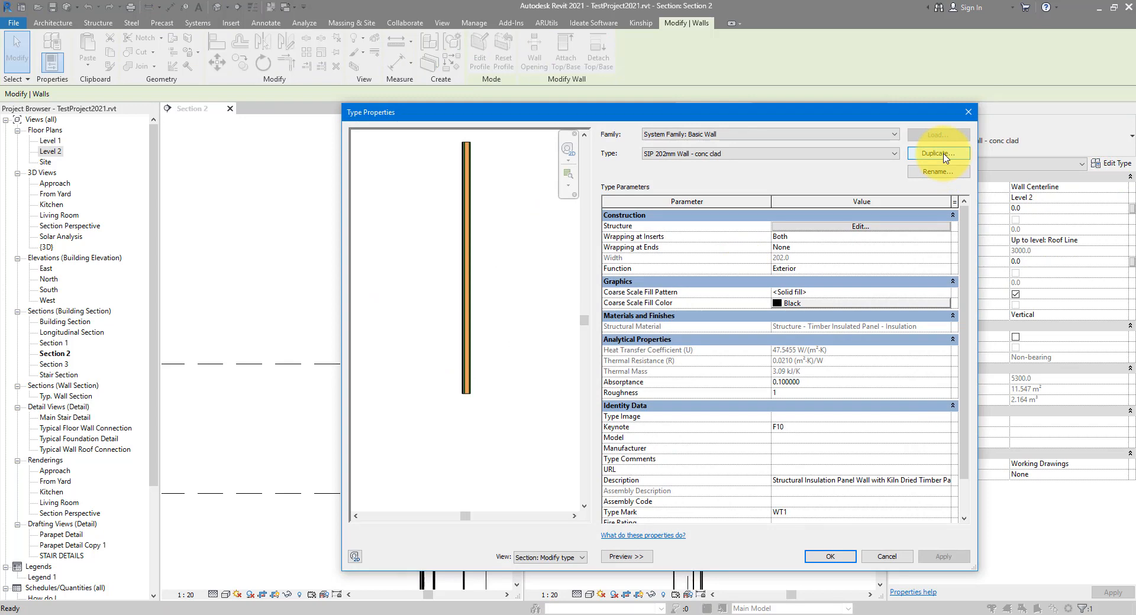
left_click(938, 154)
type("SIP 202mm Wall - conc clad Custom")
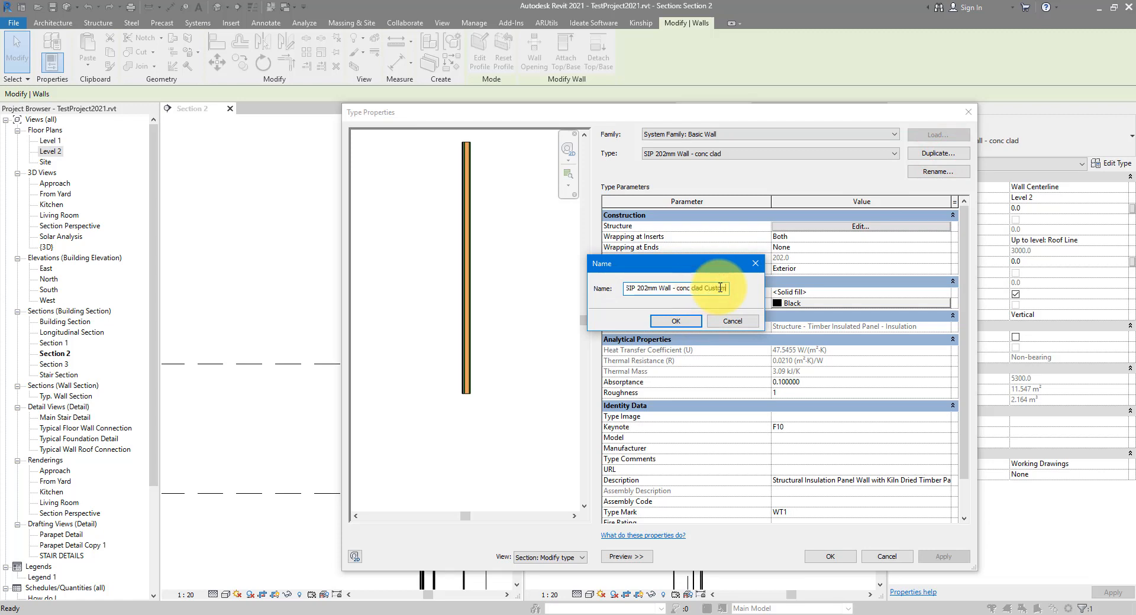
left_click(675, 321)
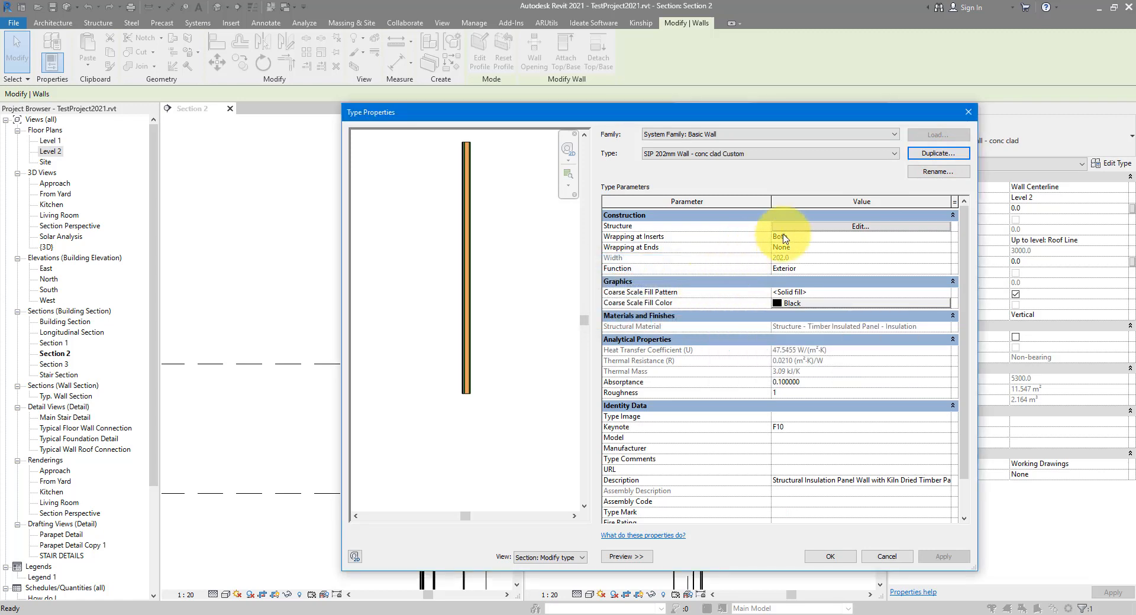
left_click(859, 226)
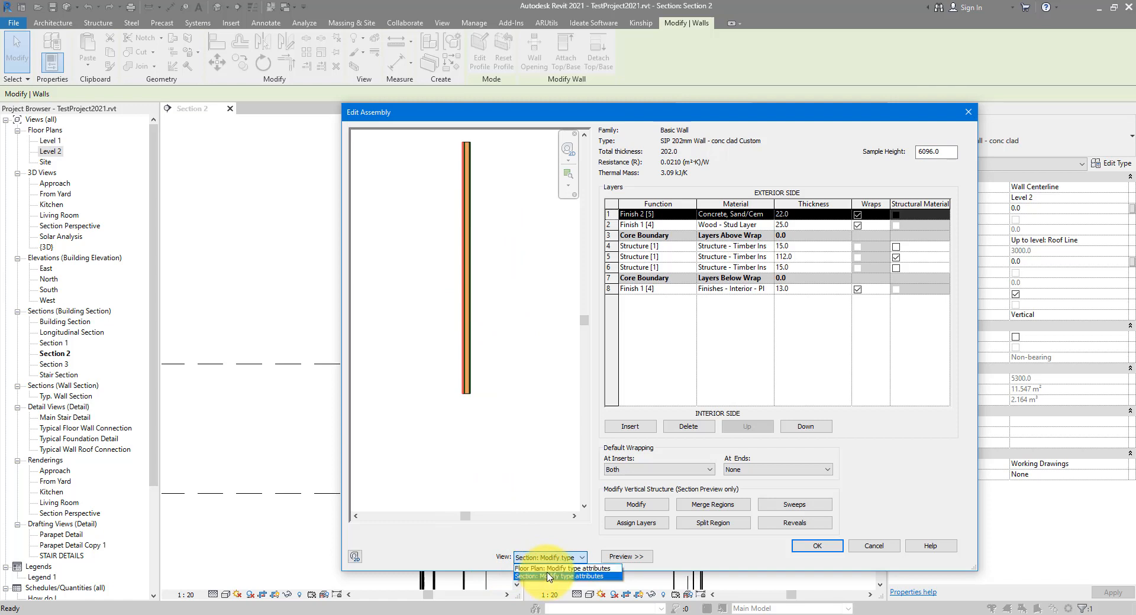
Step: Preview the assembly as a section and select the exterior Concrete, Sand/Cement finish layer for modifying
left_click(565, 569)
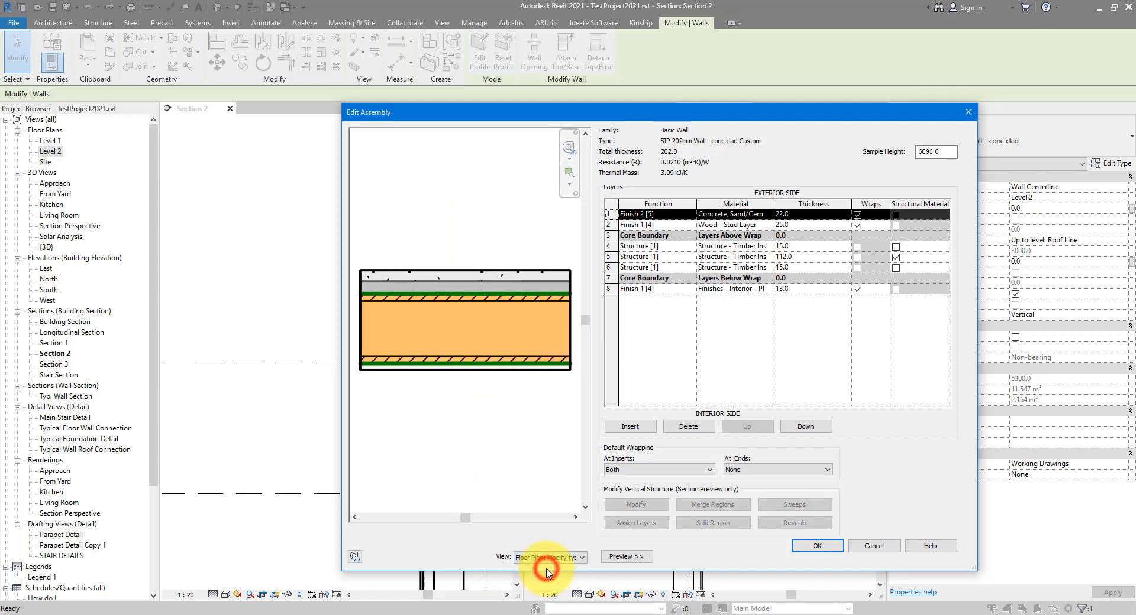
left_click(578, 557)
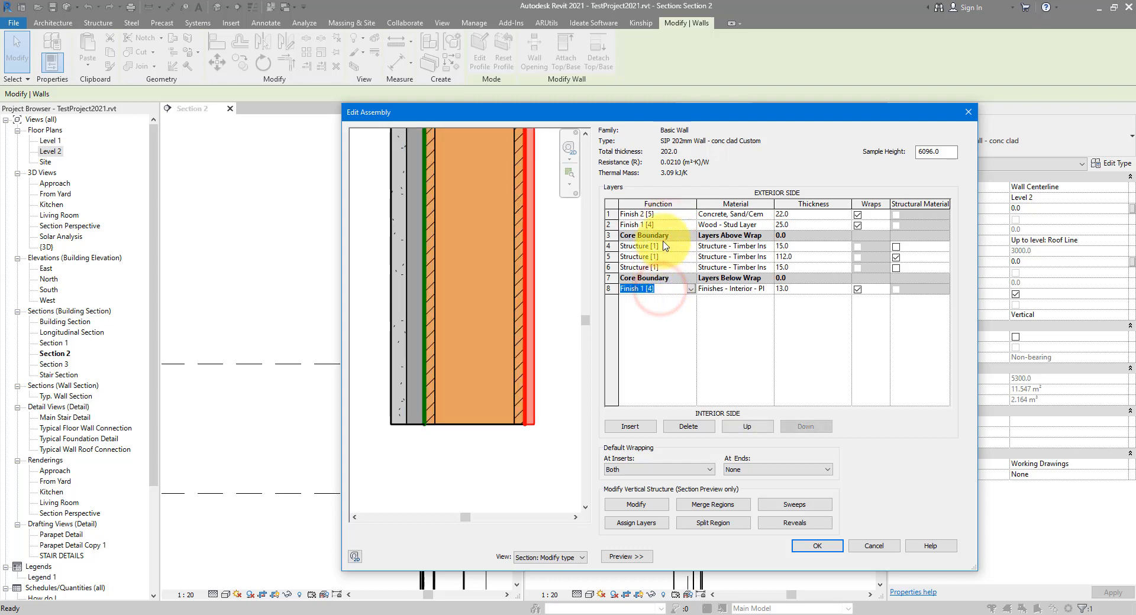
left_click(650, 214)
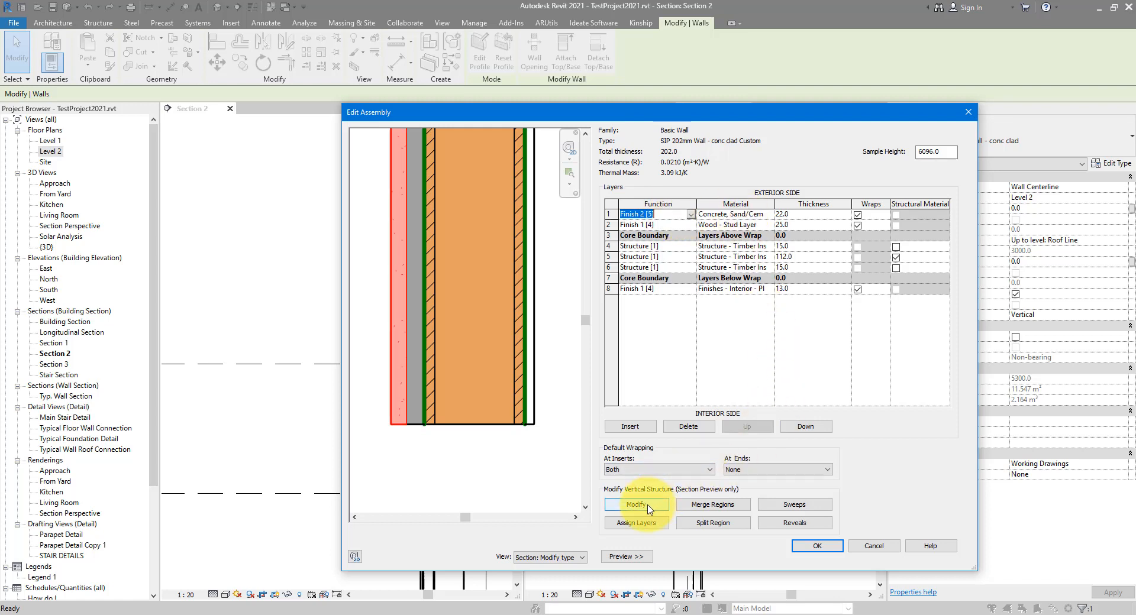
left_click(635, 504)
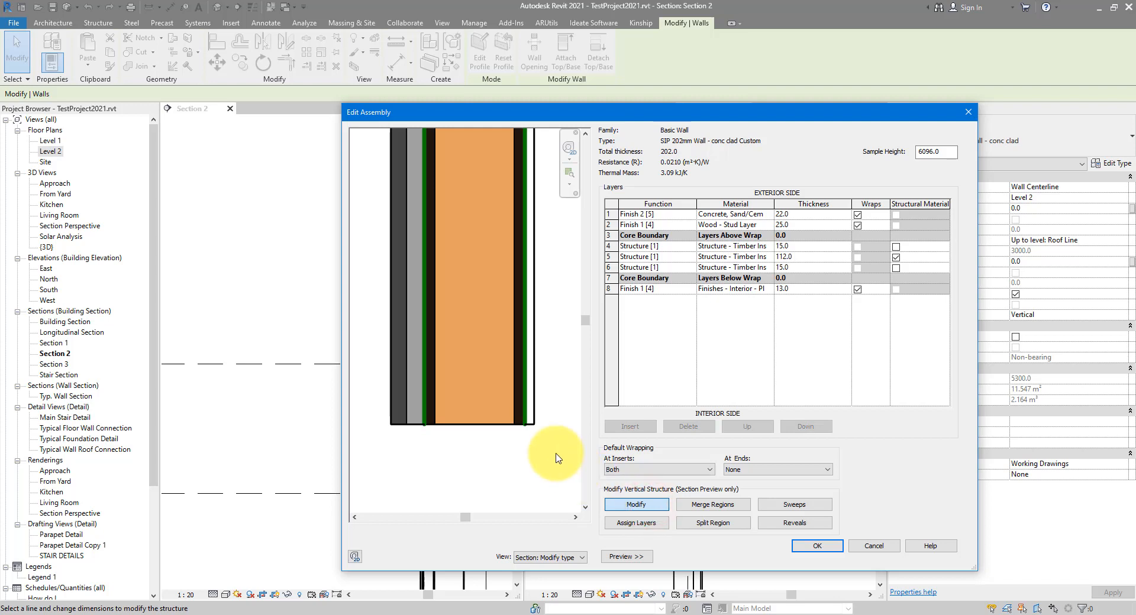
mouse_move(400, 444)
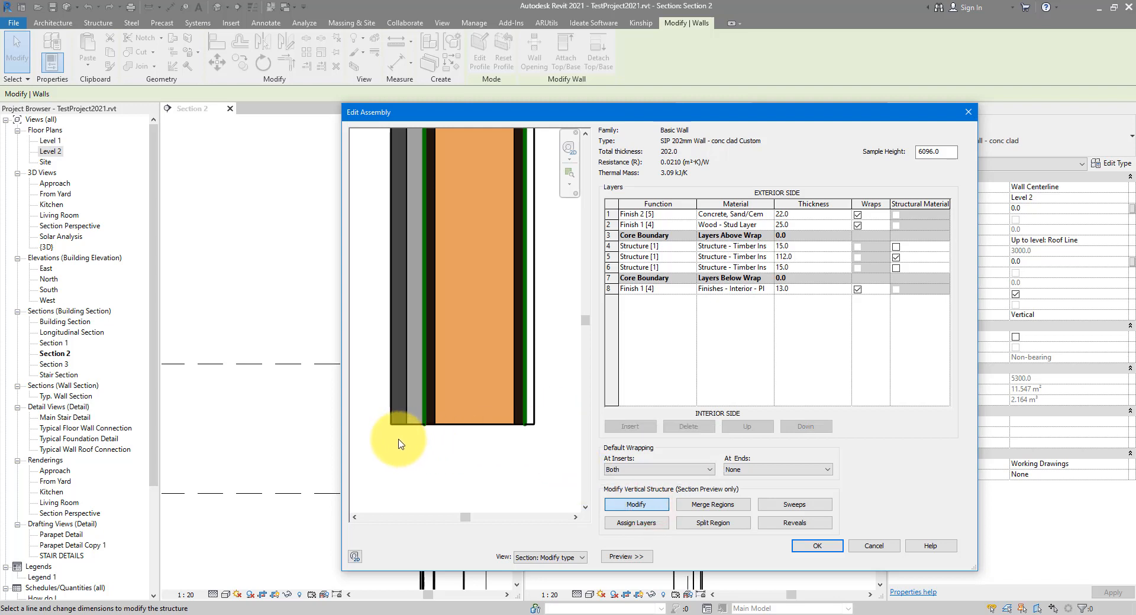
mouse_move(399, 429)
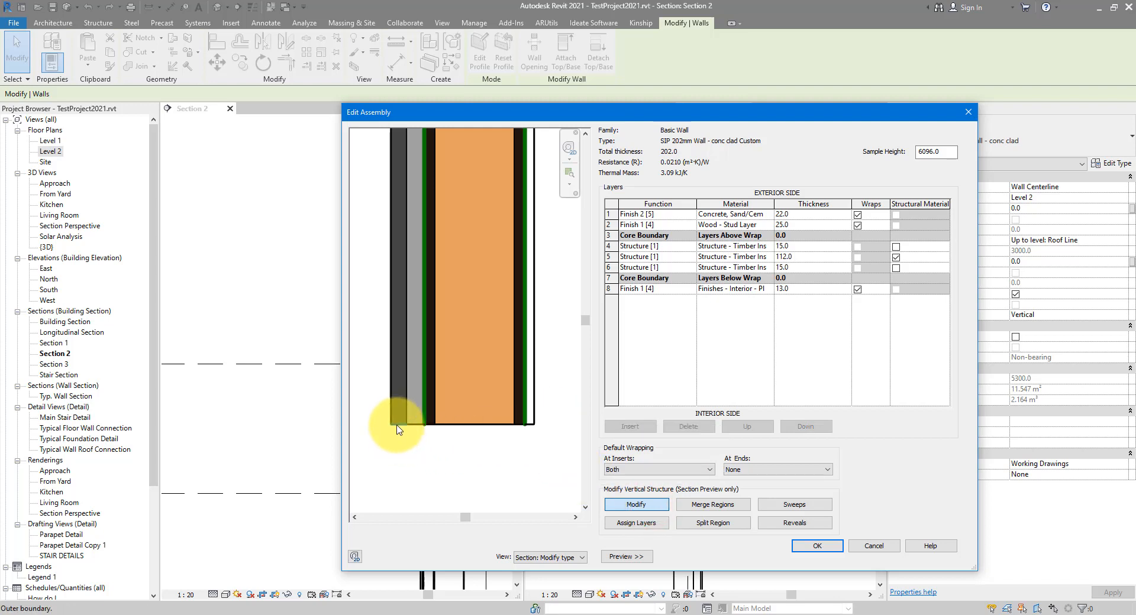
Step: Unlock the bottom edge of the exterior finish layer and accept the wall structure
left_click(397, 426)
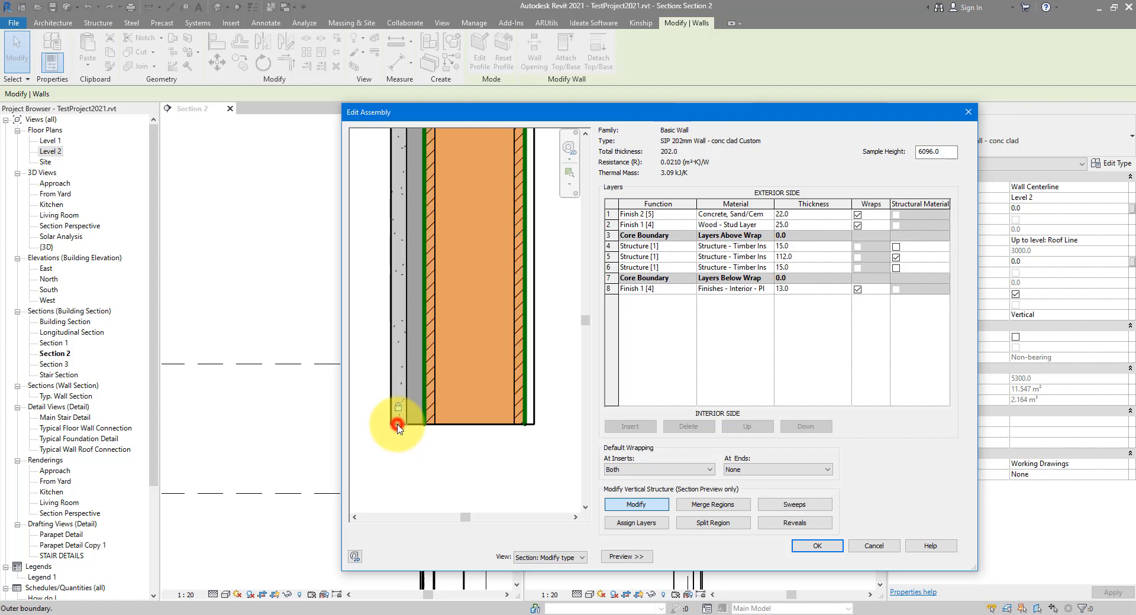
left_click(397, 427)
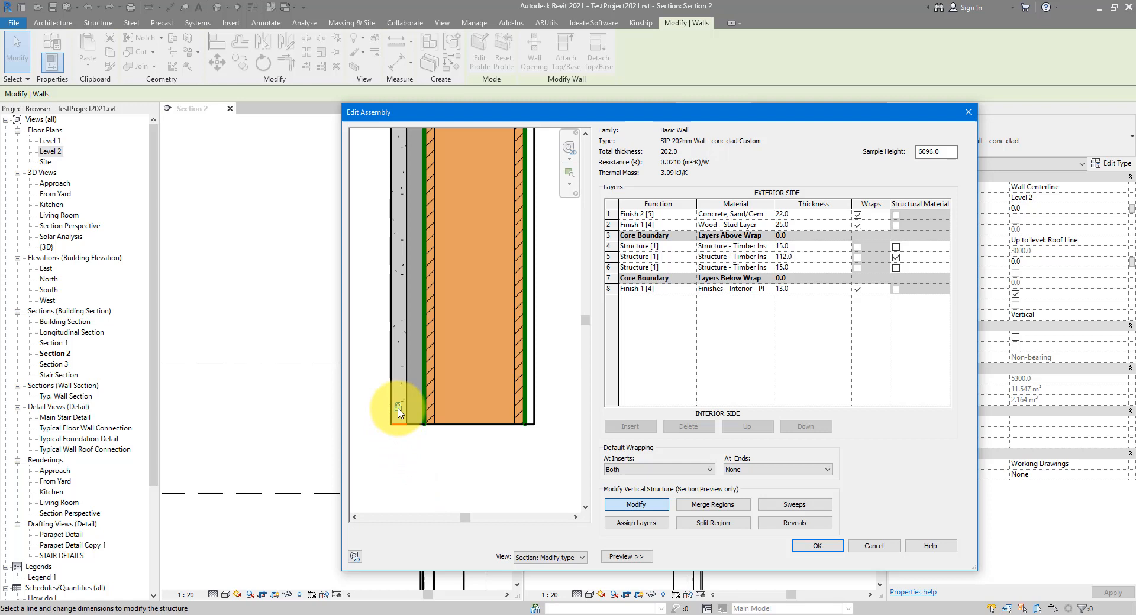
left_click(400, 420)
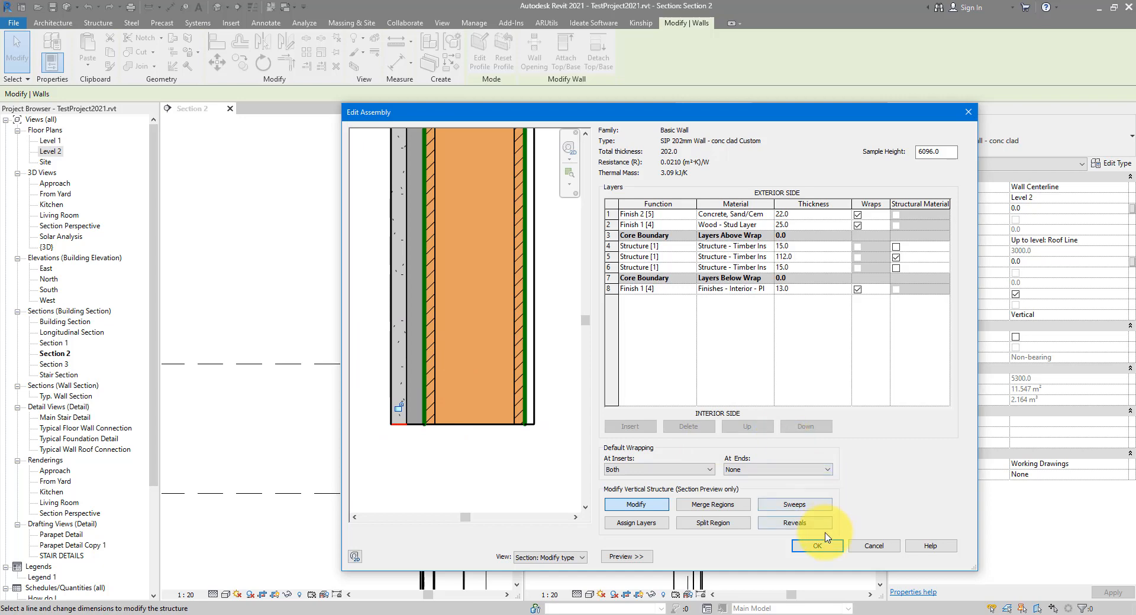
left_click(817, 547)
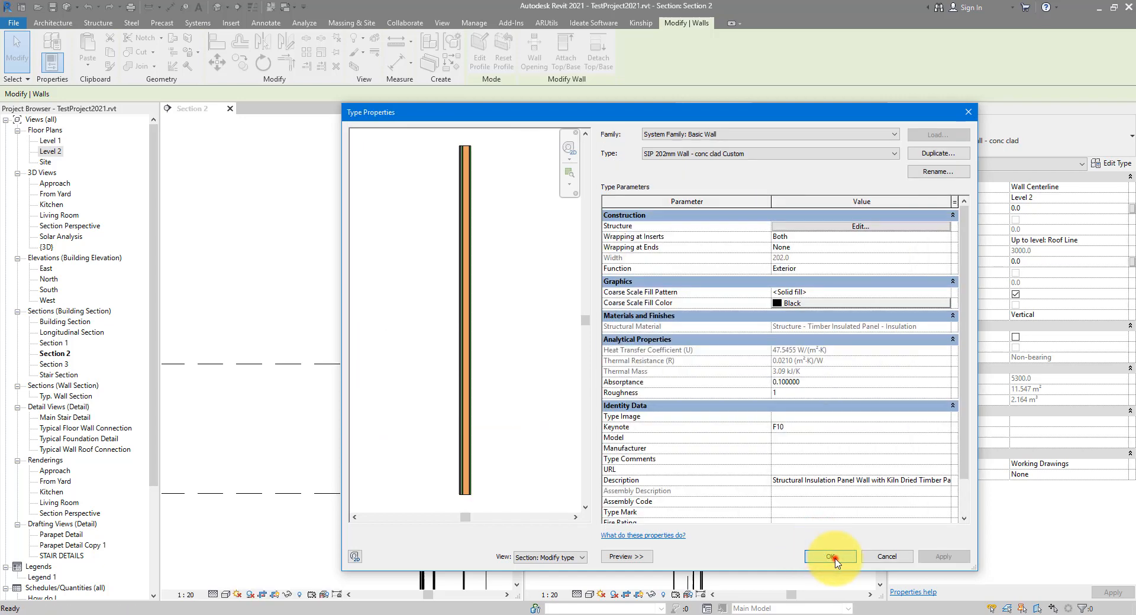
Step: Accept the Custom type properties and drag the exterior cladding's base handle down over the slab edge
left_click(831, 557)
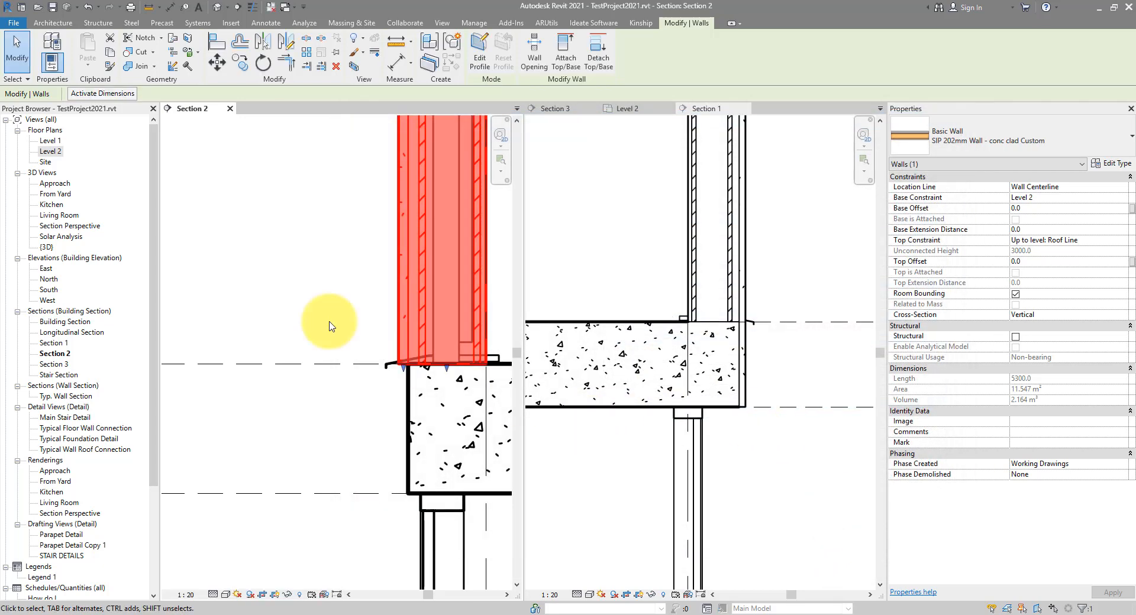
mouse_move(411, 257)
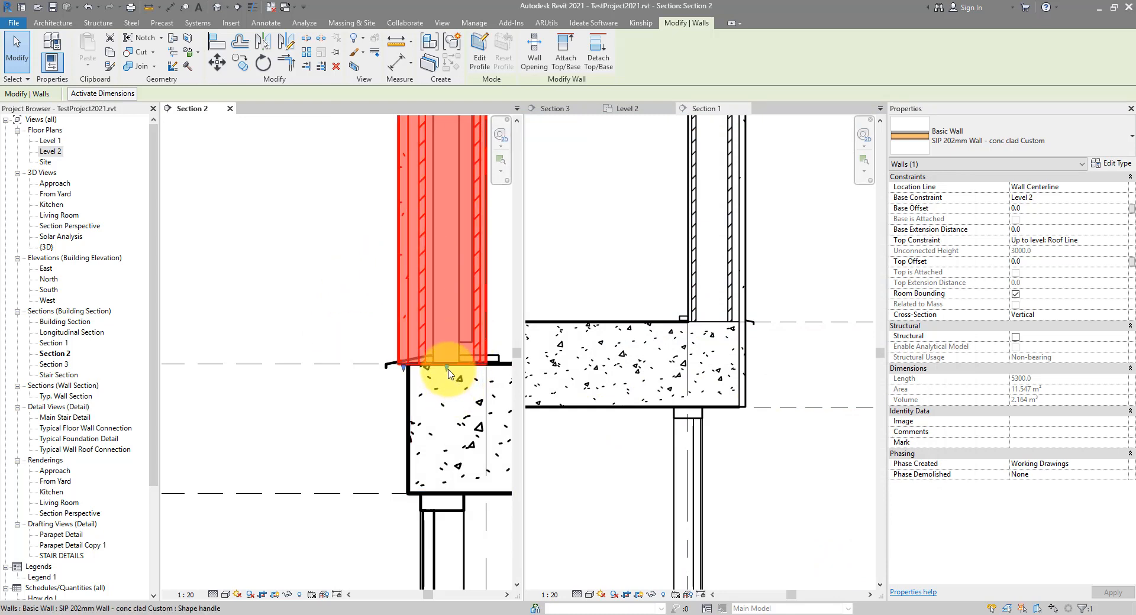
mouse_move(449, 374)
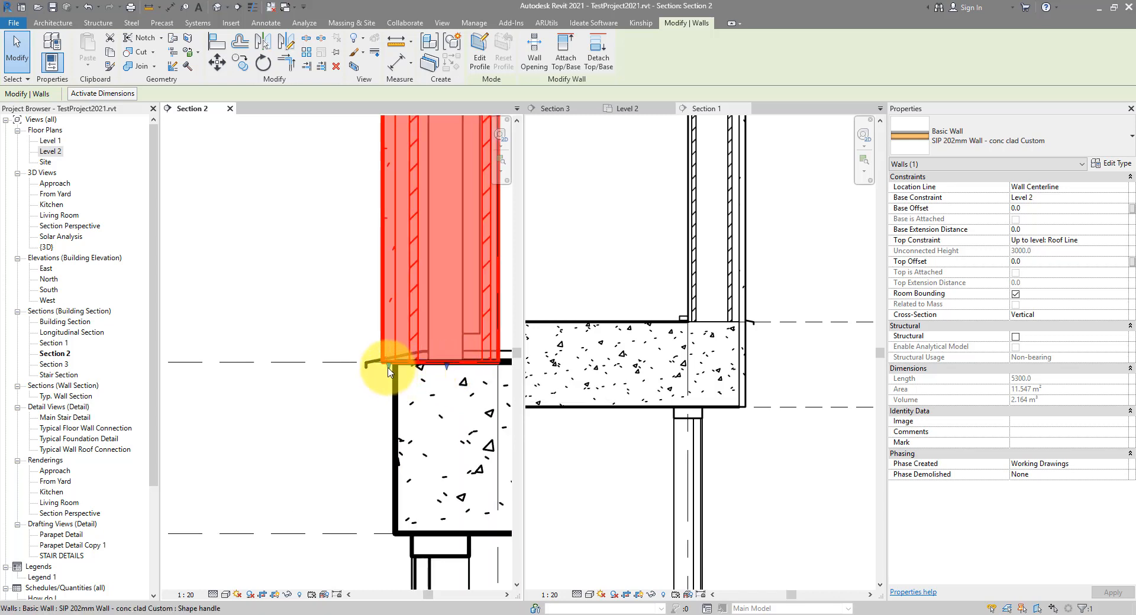
left_click_drag(389, 371, 390, 495)
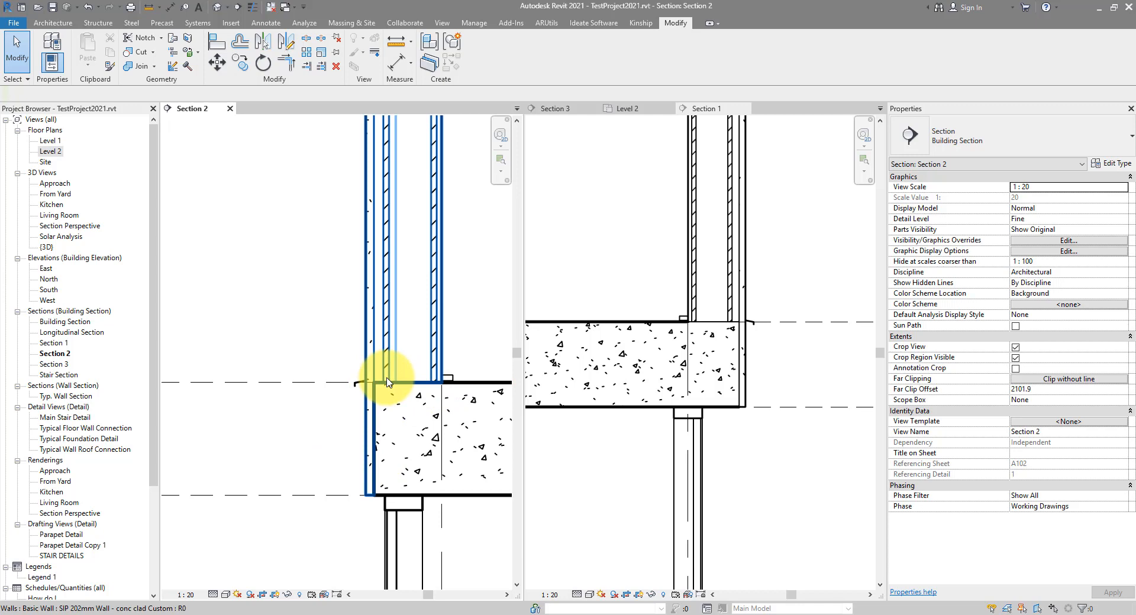
Step: Join the wall with the floor so the exterior cladding runs to the slab underside at -300
left_click(128, 66)
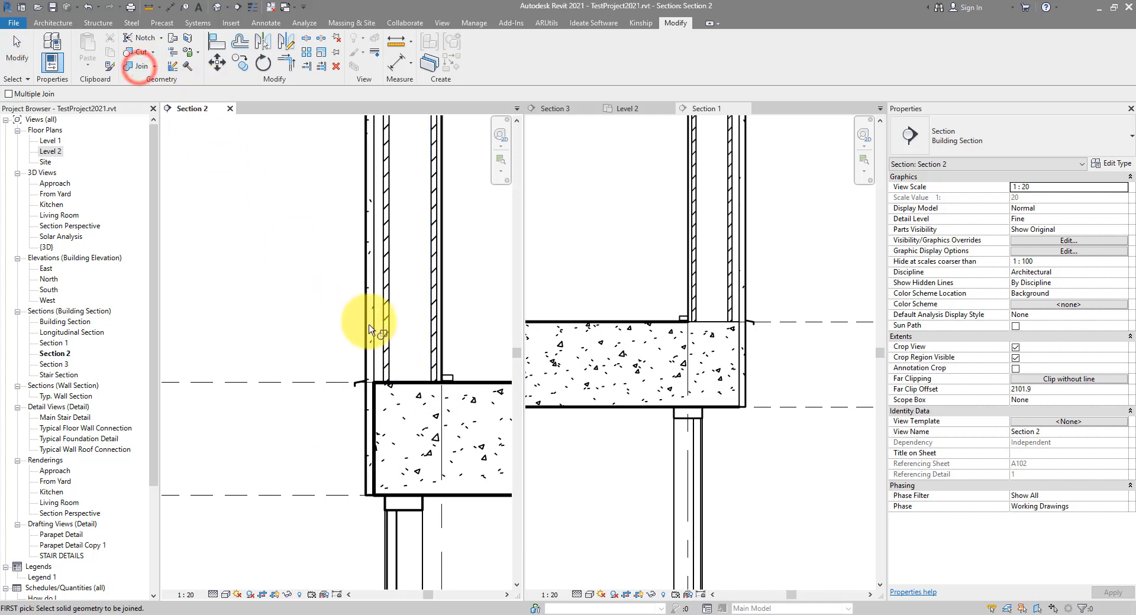
left_click(466, 386)
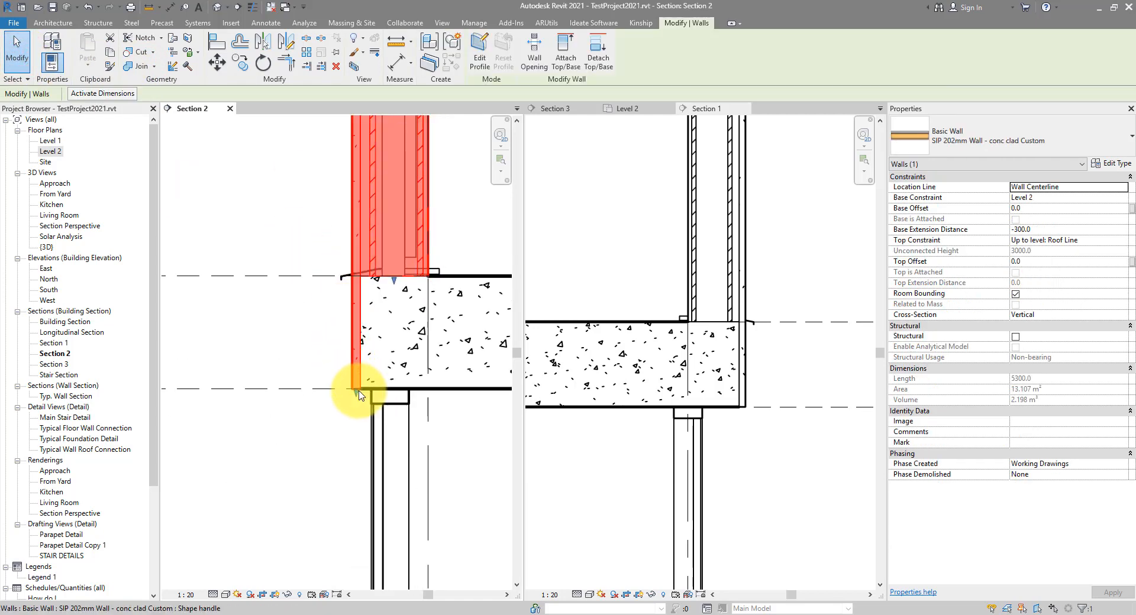
Step: Drag the exterior plaster layer below the floor and settle it at a base extension of -430.1
left_click_drag(361, 395, 355, 460)
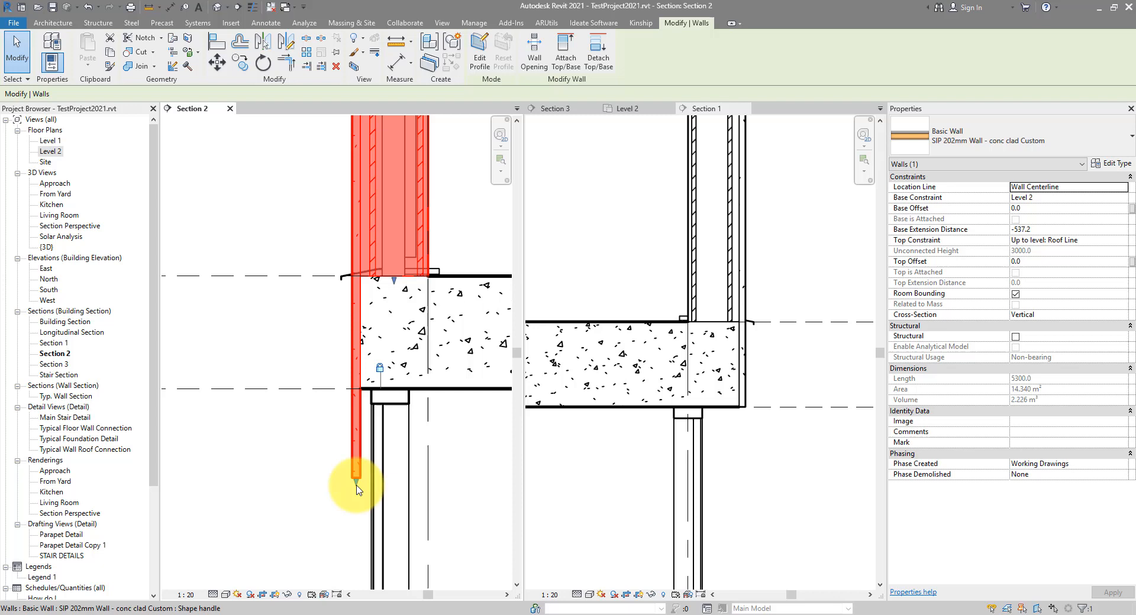
left_click_drag(355, 488, 361, 435)
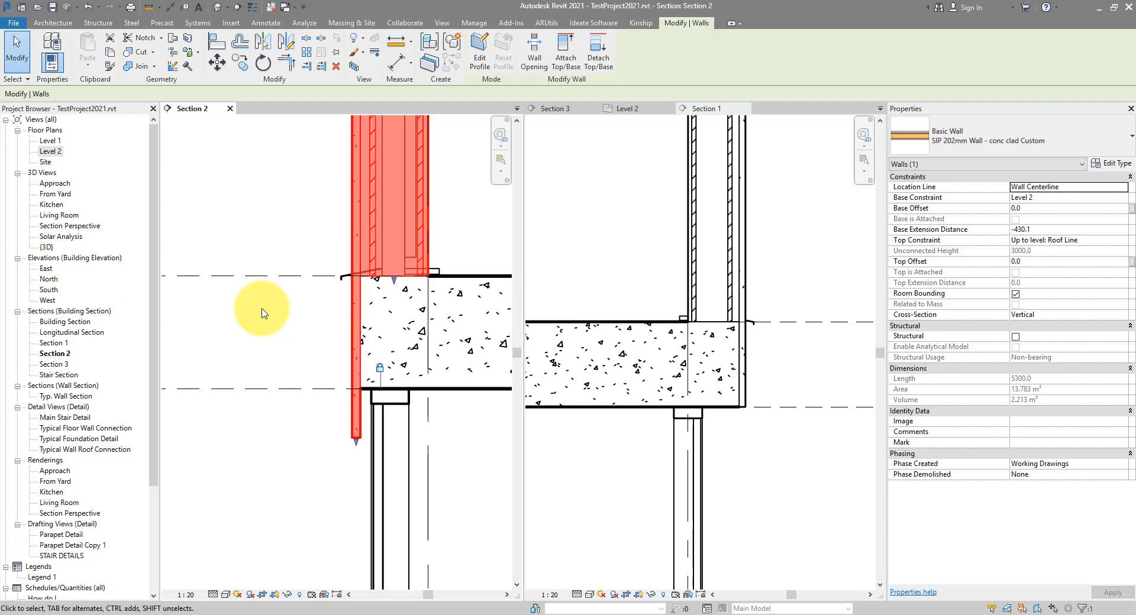
mouse_move(263, 313)
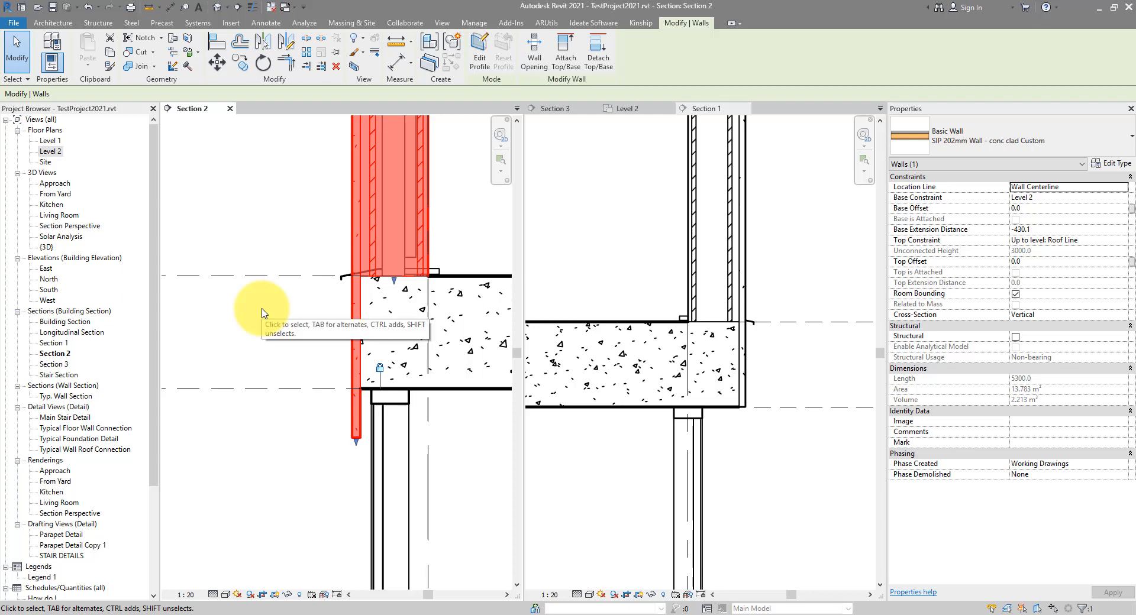